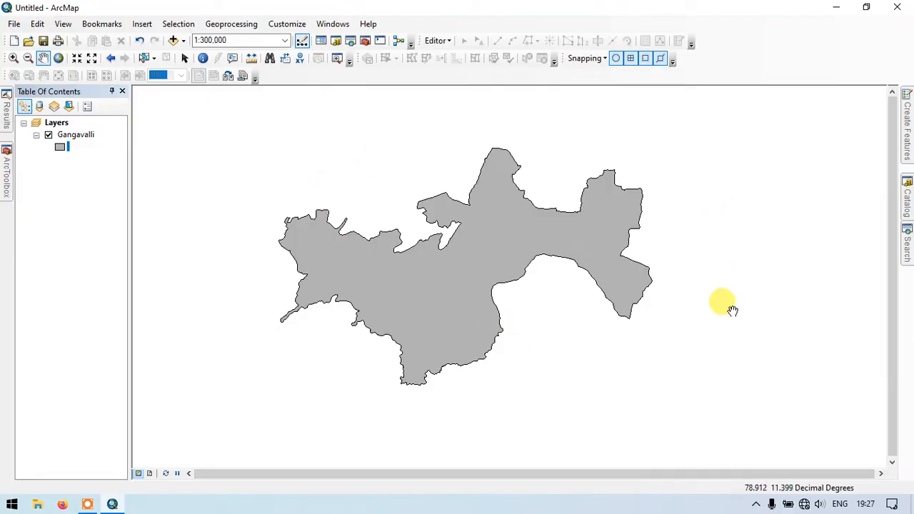
{"action": "mouse_move", "coordinate": [625, 368]}
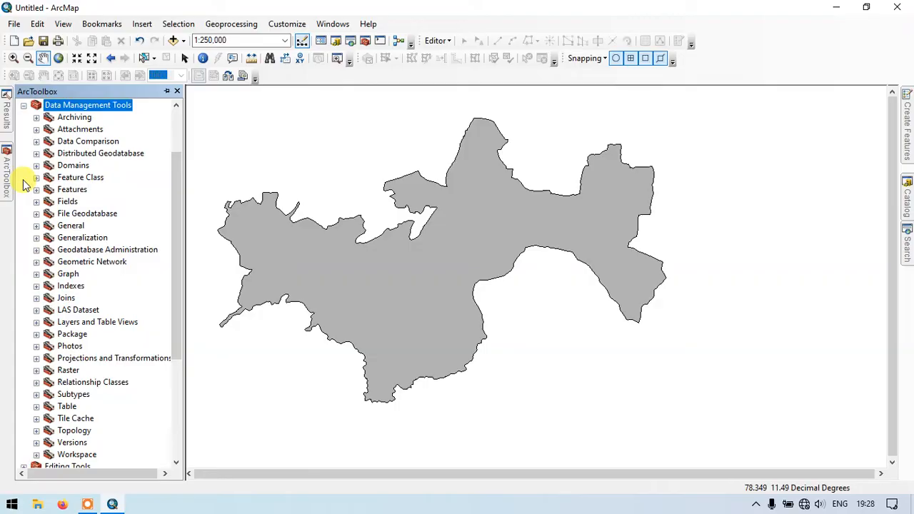
{"action": "mouse_move", "coordinate": [50, 188]}
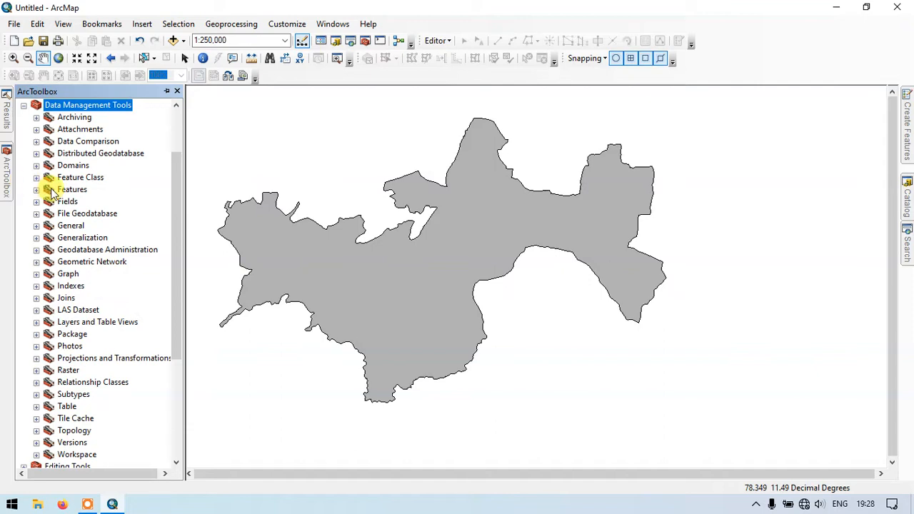
- Locate Create Fishnet under the Feature Class toolset, open it and close it again
{"action": "left_click", "coordinate": [80, 177]}
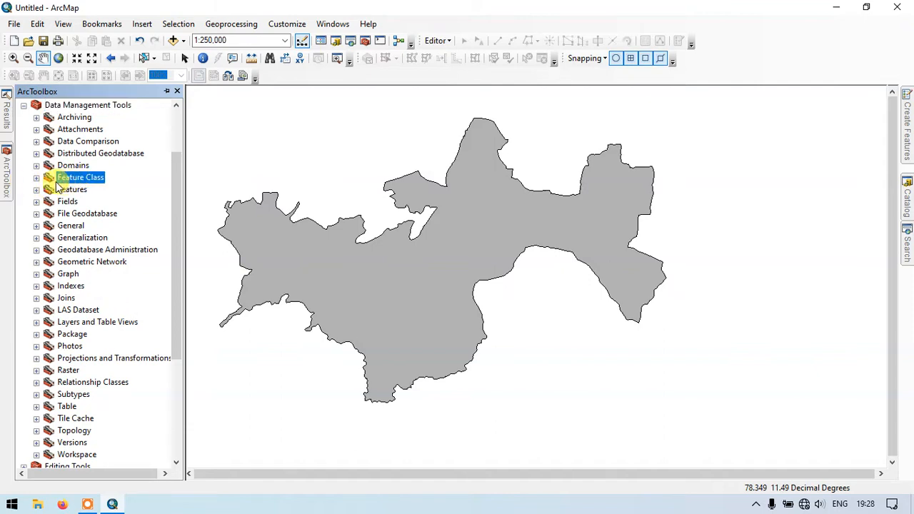
{"action": "left_click", "coordinate": [37, 177]}
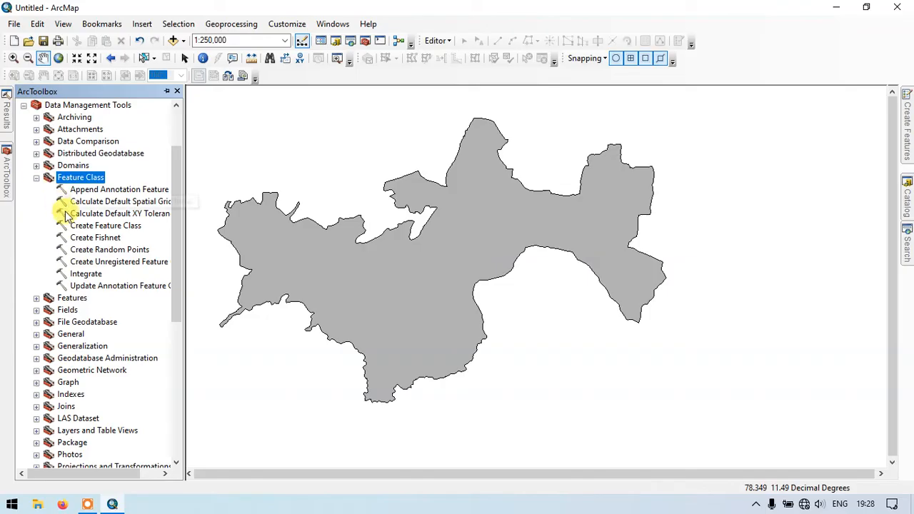
{"action": "left_click", "coordinate": [97, 237]}
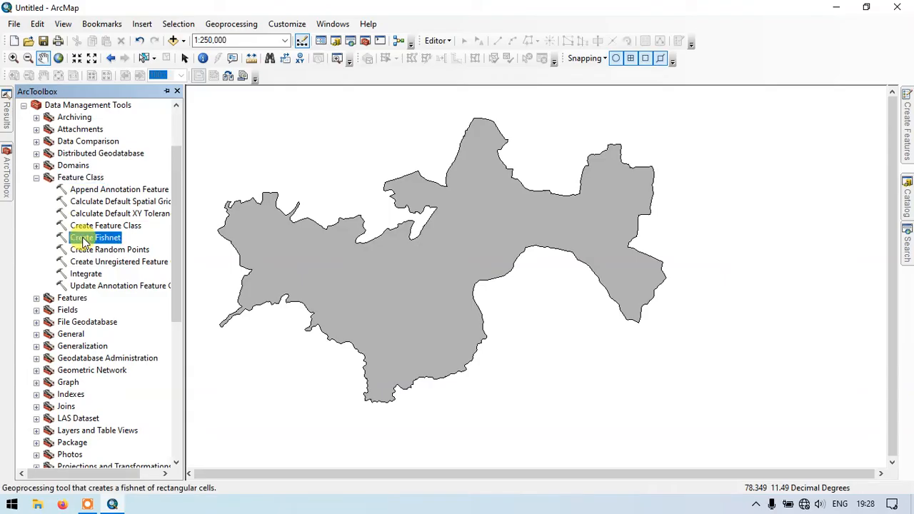
{"action": "double_click", "coordinate": [96, 237]}
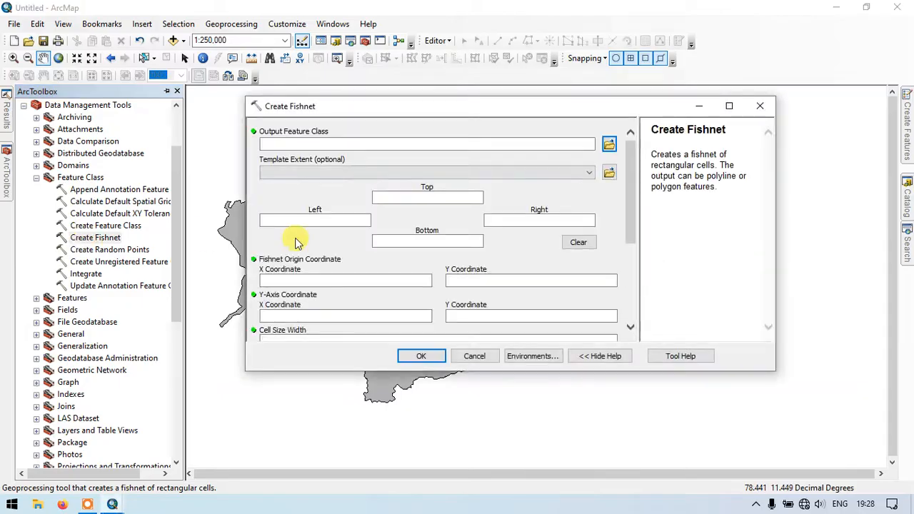
{"action": "left_click", "coordinate": [474, 356]}
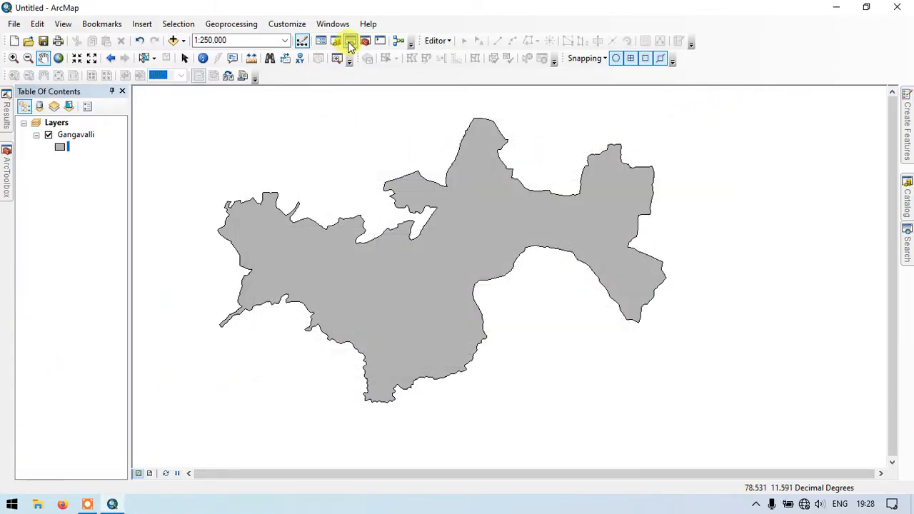
{"action": "mouse_move", "coordinate": [351, 40]}
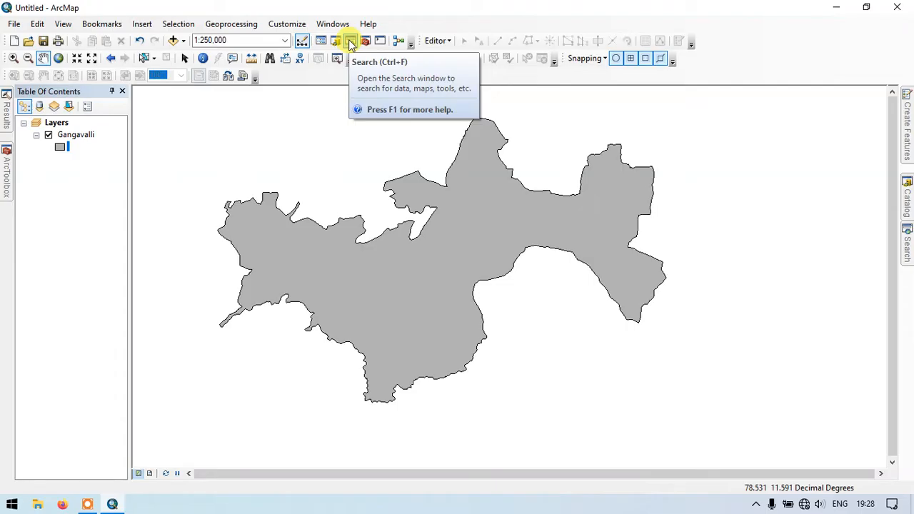
- Search for 'fishnet' and open Create Fishnet from the results
{"action": "left_click", "coordinate": [350, 40]}
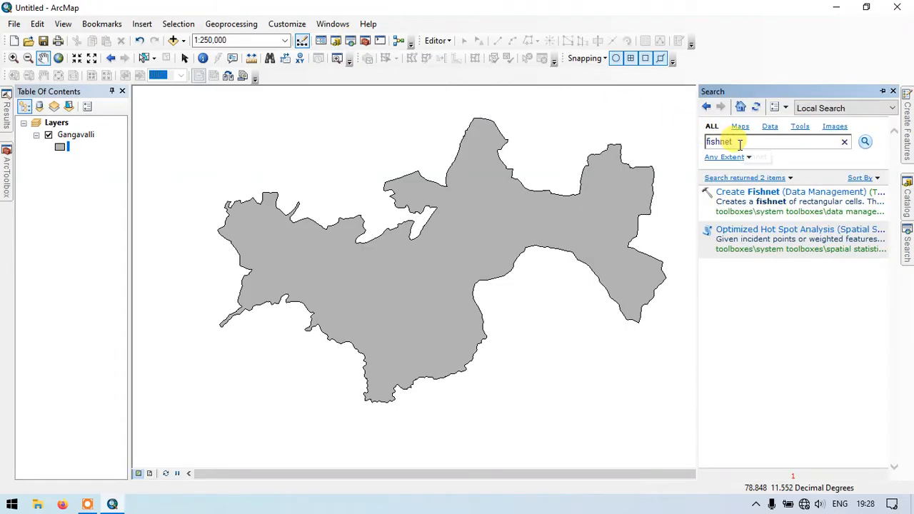
{"action": "double_click", "coordinate": [719, 142]}
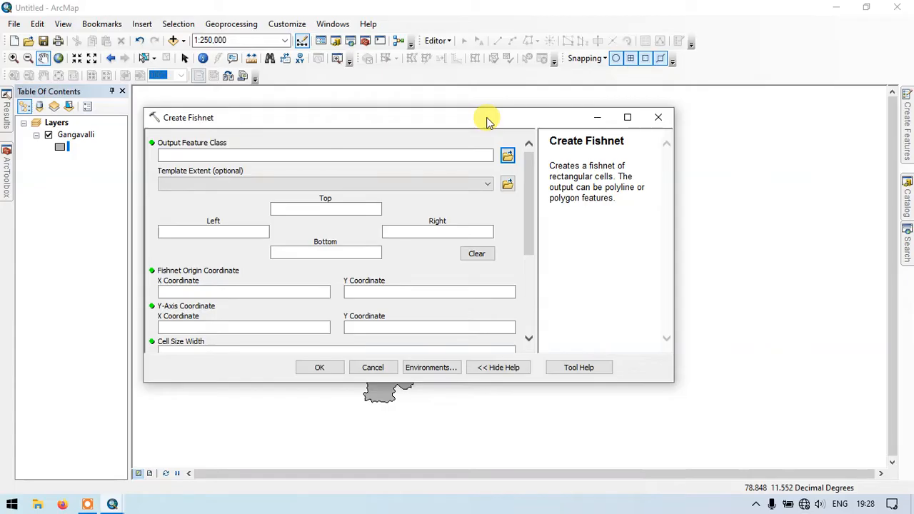
{"action": "mouse_move", "coordinate": [497, 128]}
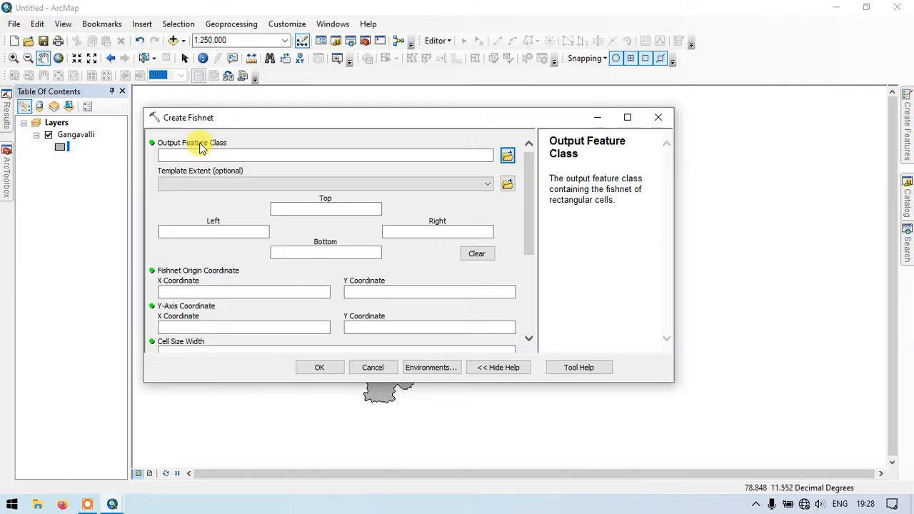
- Set the output feature class to Grid.shp in the Output folder
{"action": "left_click", "coordinate": [507, 155]}
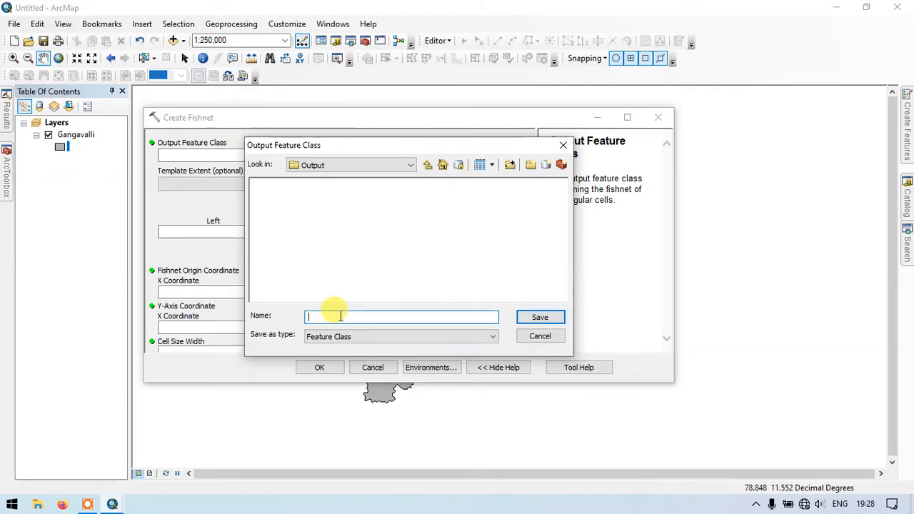
{"action": "type", "text": "Grid"}
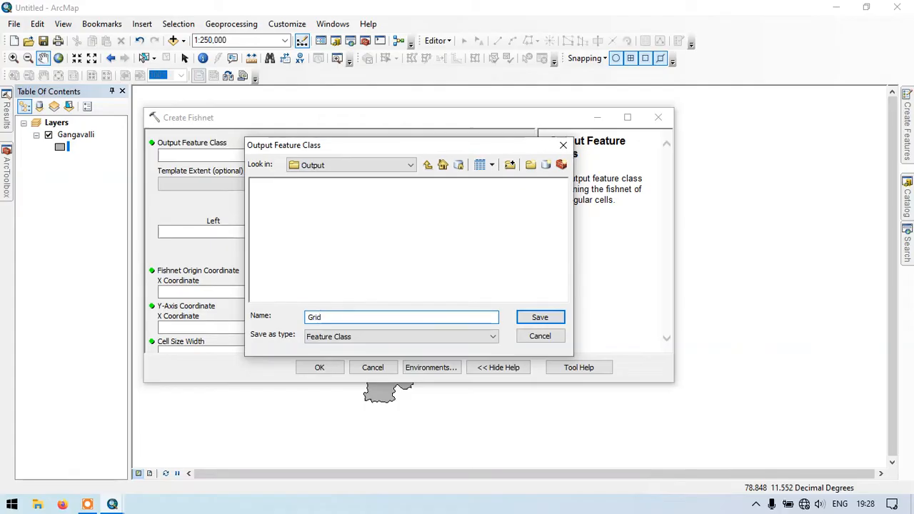
{"action": "left_click", "coordinate": [540, 317]}
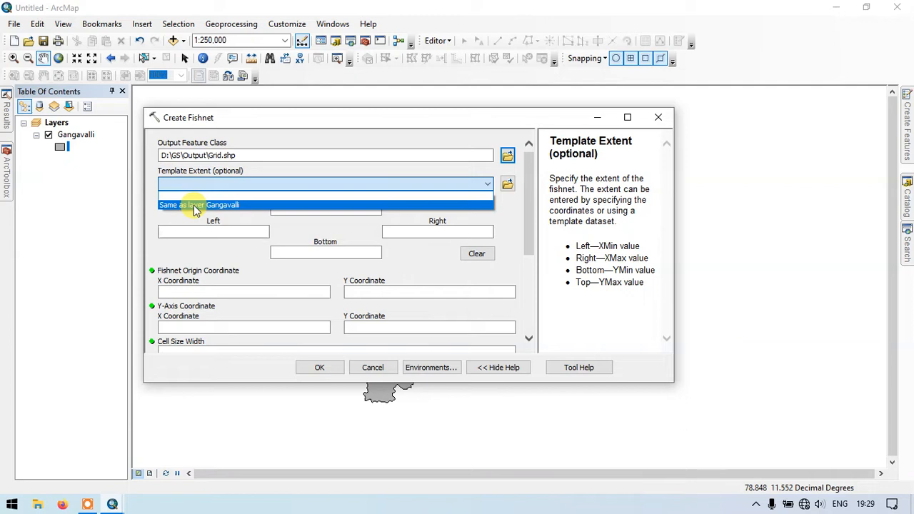
- Choose 'Same as layer Gangavalli' as the template extent
{"action": "left_click", "coordinate": [198, 206]}
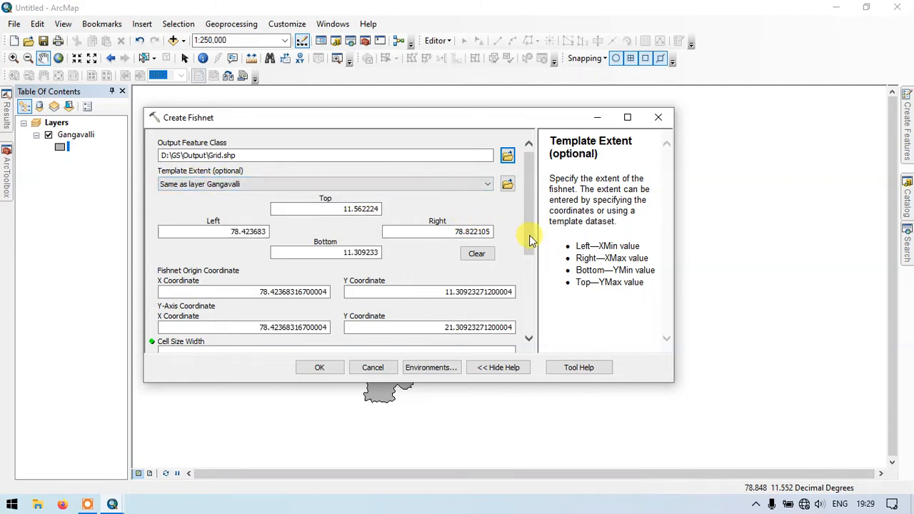
{"action": "scroll", "scroll_direction": "down", "scroll_amount": 3}
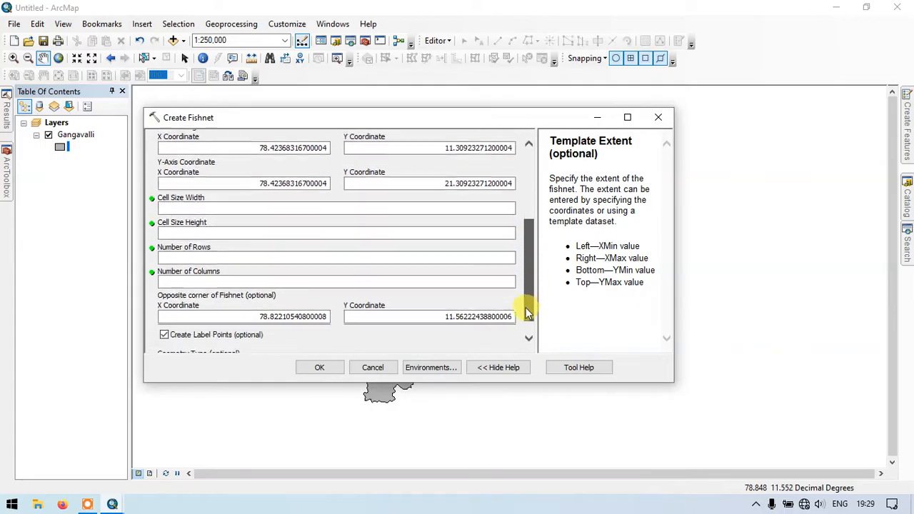
{"action": "scroll", "scroll_direction": "down", "scroll_amount": 3}
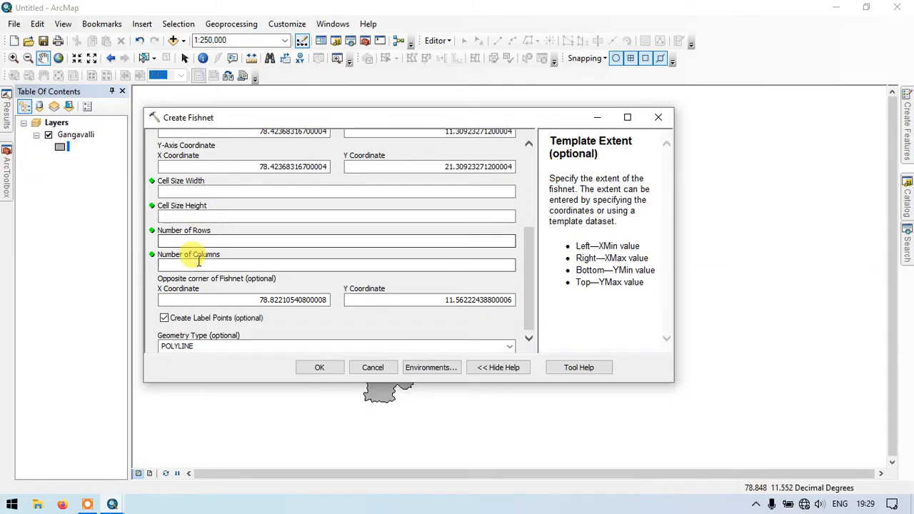
- Enter 10 rows for the fishnet and keep Create Label Points checked
{"action": "left_click", "coordinate": [336, 240]}
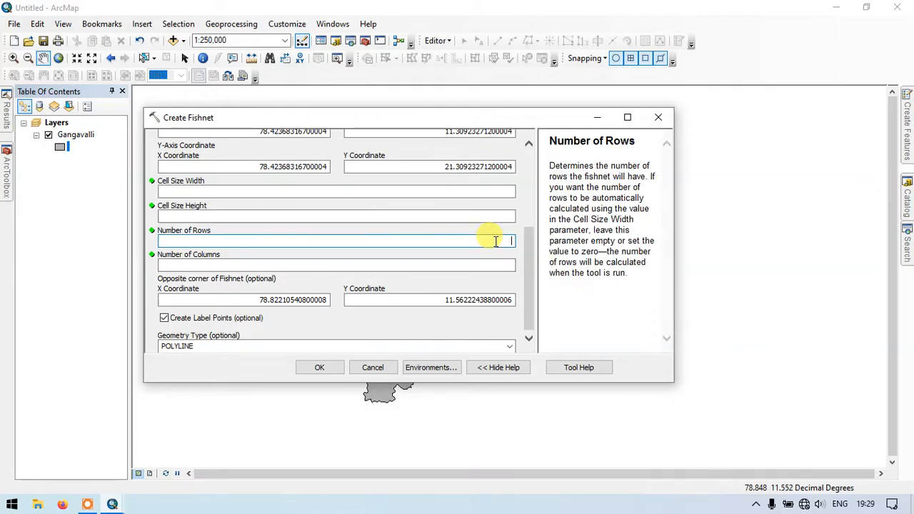
{"action": "type", "text": "1"}
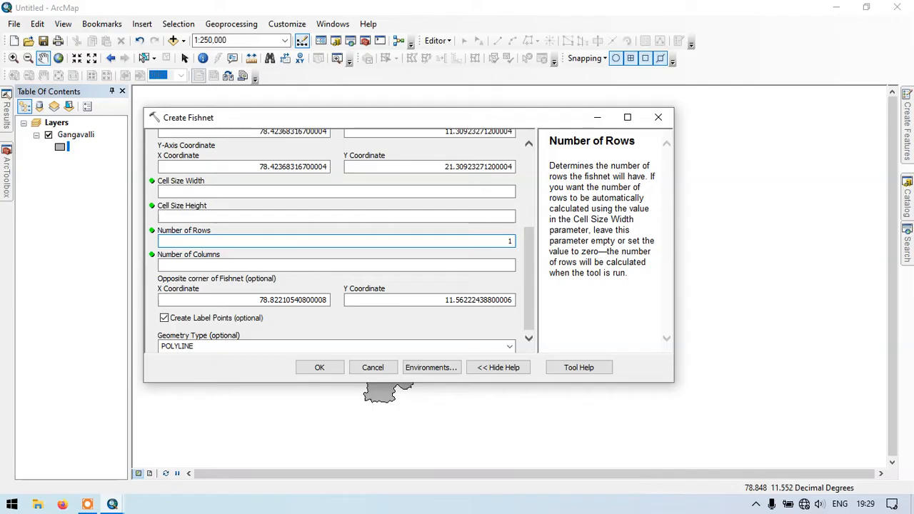
{"action": "type", "text": "0"}
{"action": "left_click", "coordinate": [336, 266]}
{"action": "type", "text": "15"}
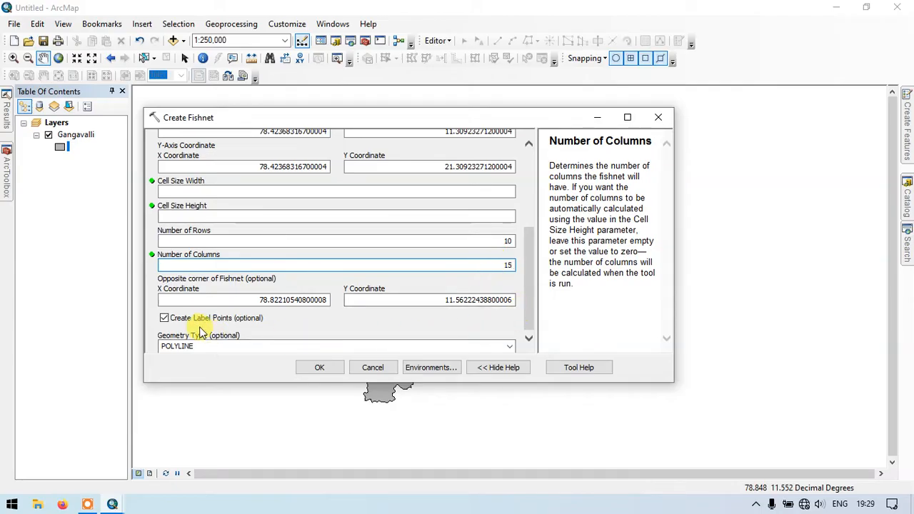
{"action": "left_click", "coordinate": [164, 317]}
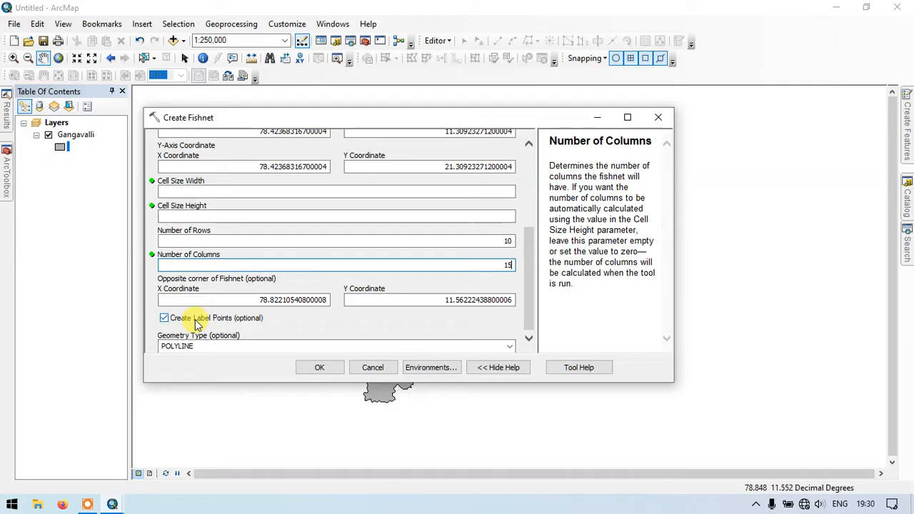
{"action": "left_click", "coordinate": [164, 317]}
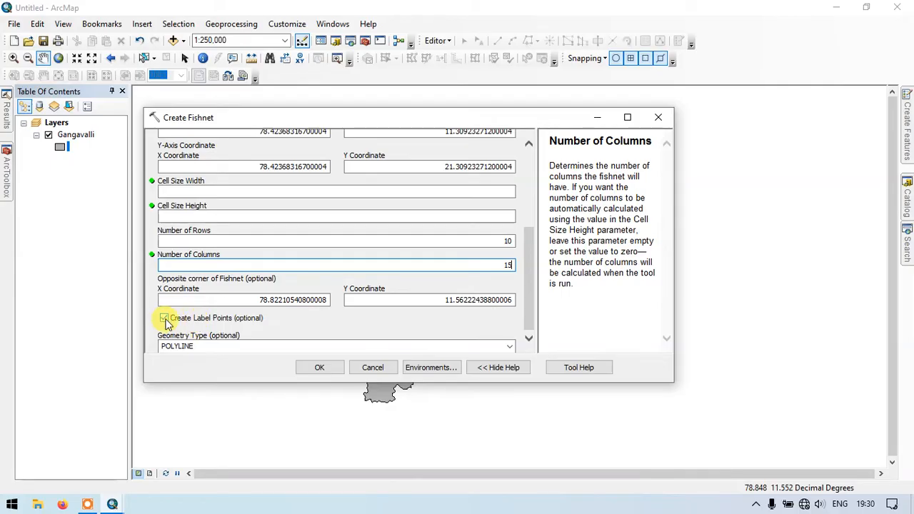
{"action": "left_click", "coordinate": [164, 318]}
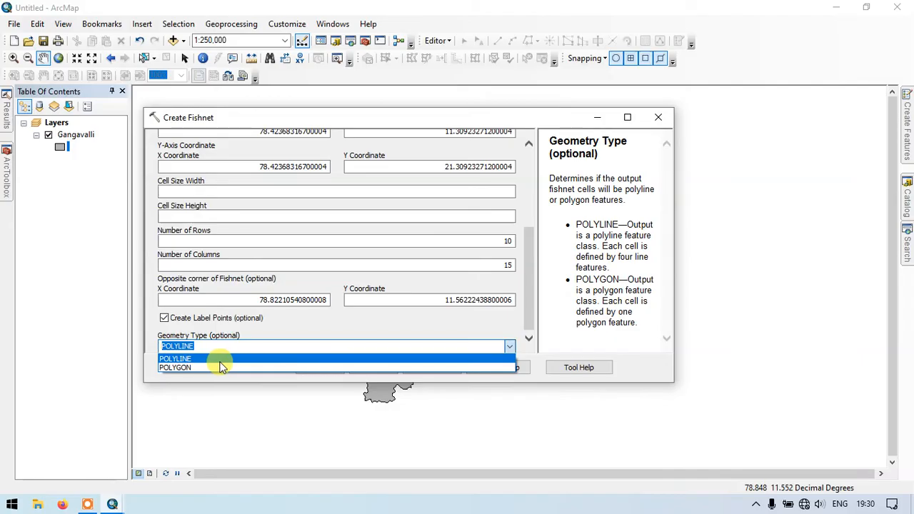
- Set geometry type to POLYGON and run the tool to generate the Grid layers
{"action": "left_click", "coordinate": [175, 367]}
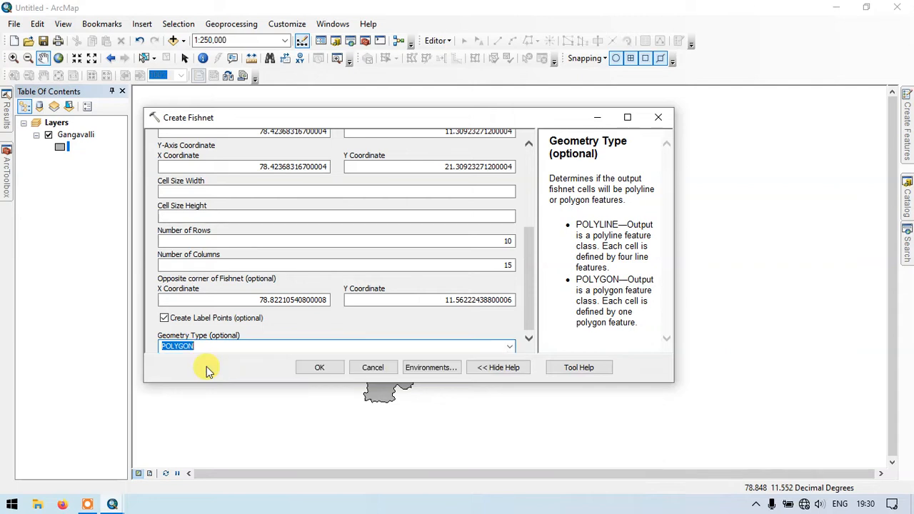
{"action": "mouse_move", "coordinate": [221, 364]}
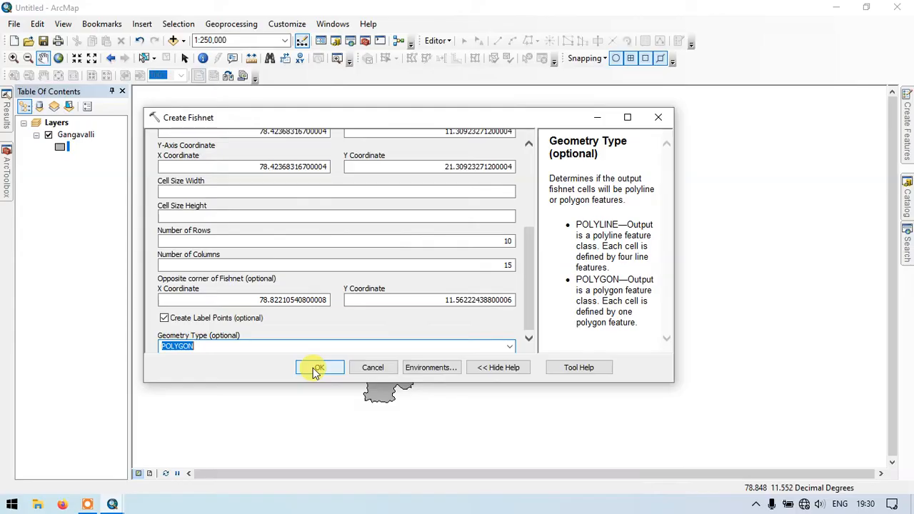
{"action": "left_click", "coordinate": [318, 368]}
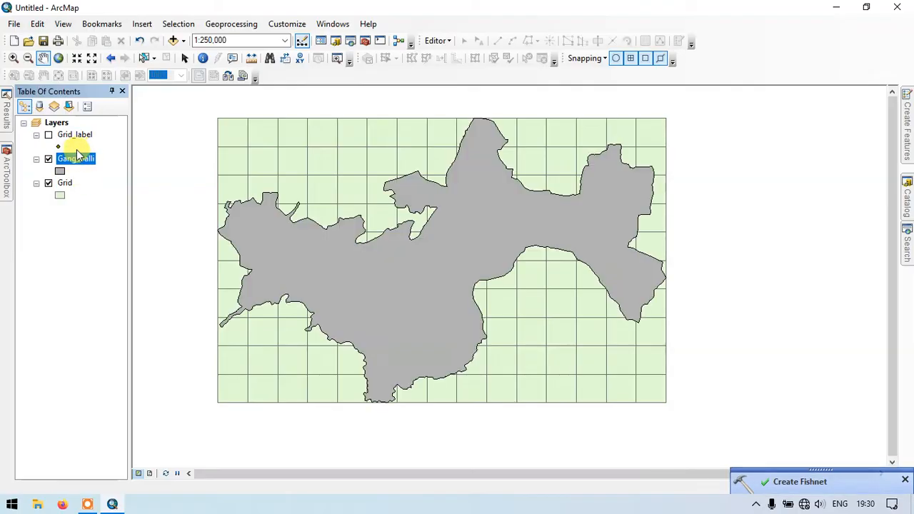
- Show Grid_label points and make Gangavalli a hollow outline over the grid
{"action": "left_click", "coordinate": [48, 134]}
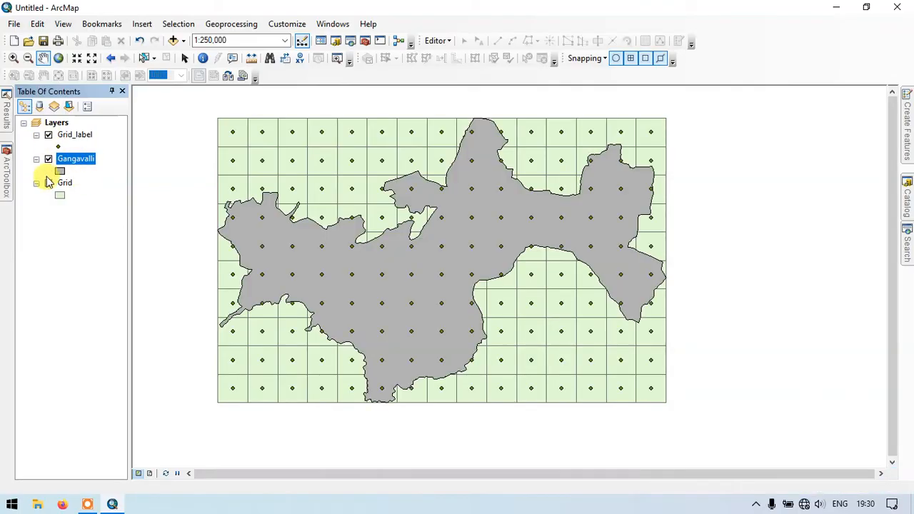
{"action": "left_click", "coordinate": [49, 183]}
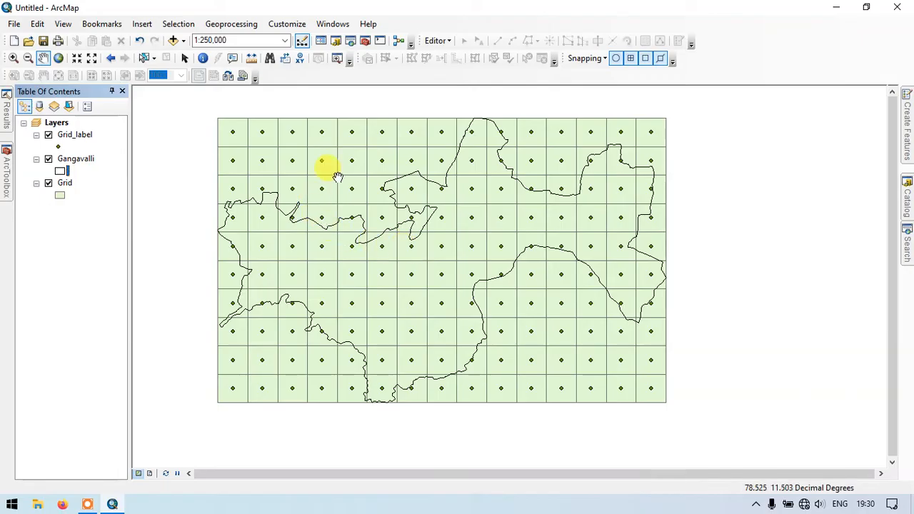
{"action": "mouse_move", "coordinate": [560, 302]}
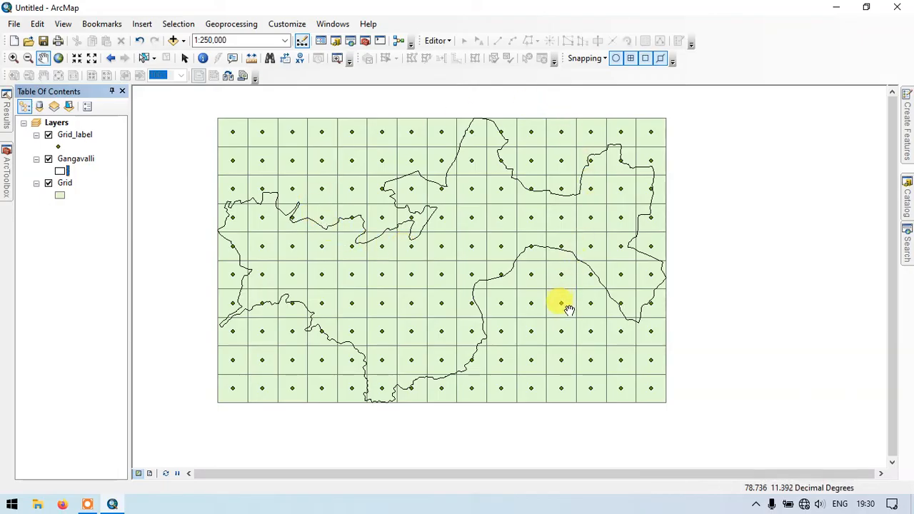
{"action": "mouse_move", "coordinate": [174, 183]}
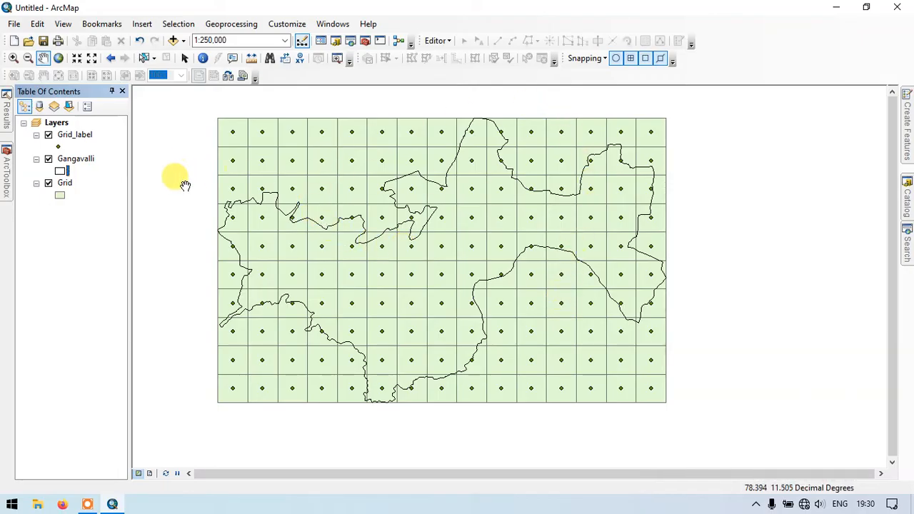
{"action": "scroll", "scroll_direction": "down", "scroll_amount": 3}
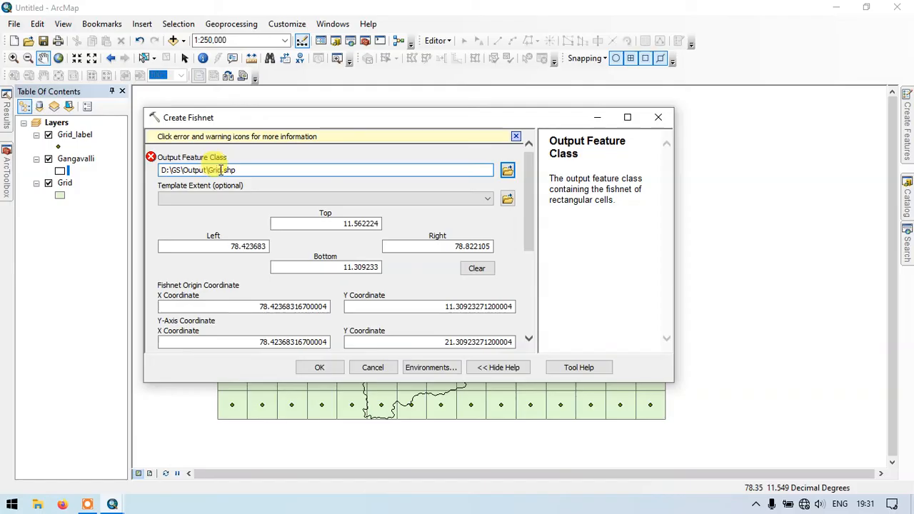
- Rename the output to Grid1.shp with 10 rows and 10 columns and generate it
{"action": "type", "text": "1"}
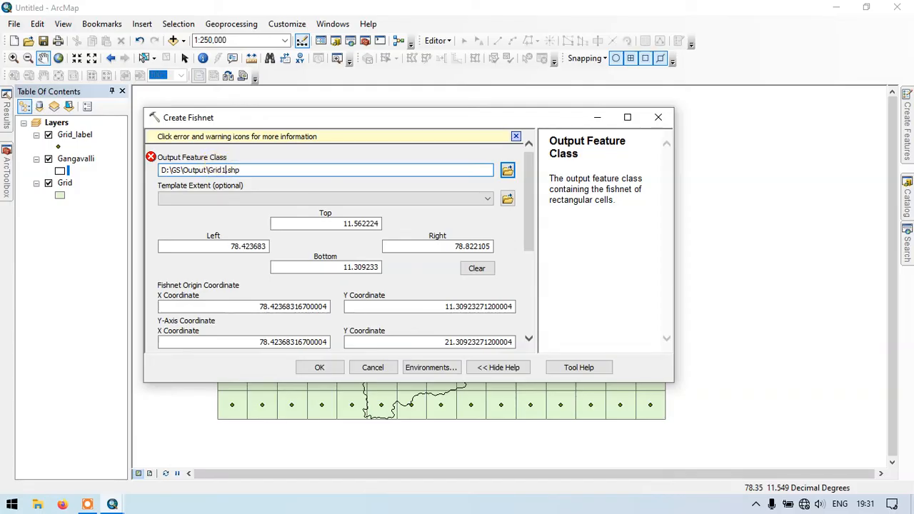
{"action": "scroll", "scroll_direction": "down", "scroll_amount": 3}
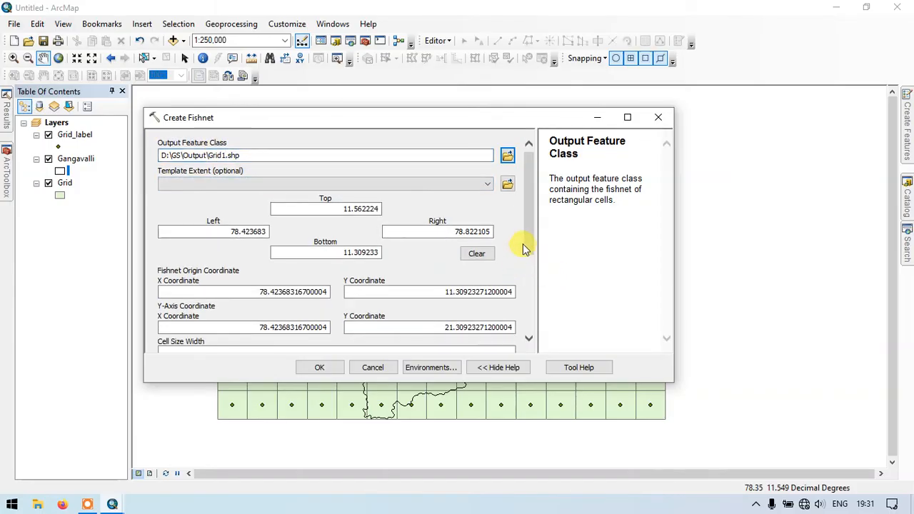
{"action": "scroll", "scroll_direction": "down", "scroll_amount": 3}
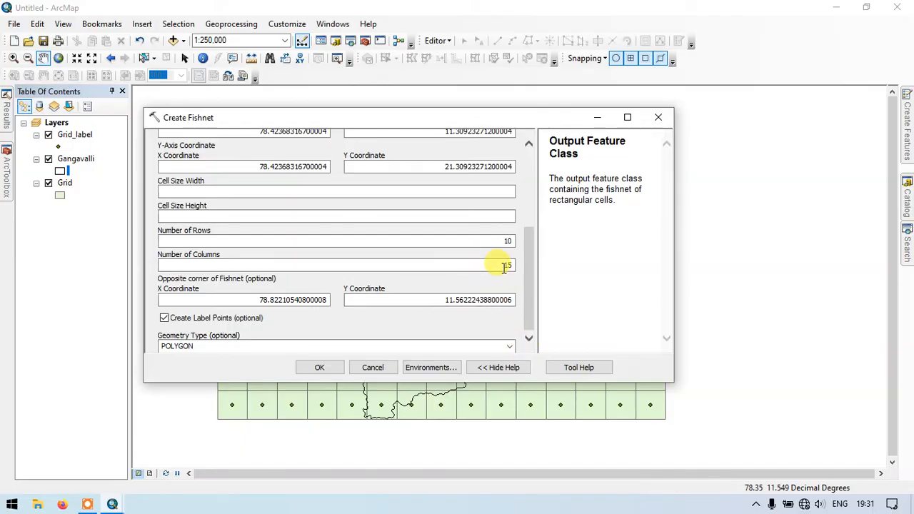
{"action": "left_click", "coordinate": [331, 265]}
{"action": "type", "text": "10"}
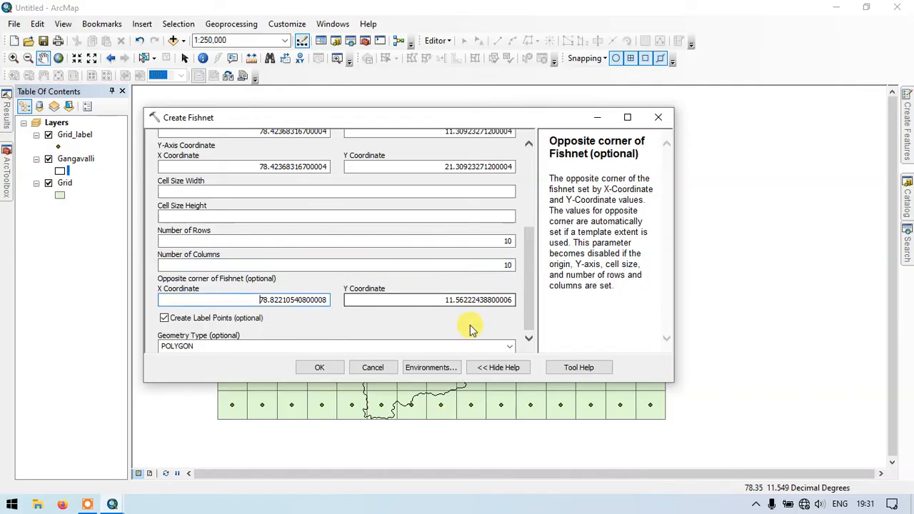
{"action": "left_click", "coordinate": [320, 367]}
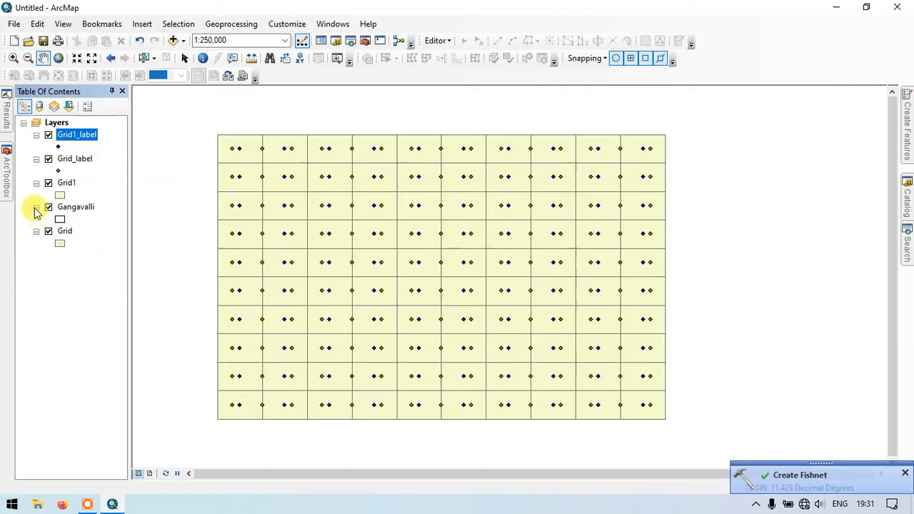
- Move Gangavalli above the grid layers and toggle Grid1's visibility
{"action": "left_click", "coordinate": [49, 183]}
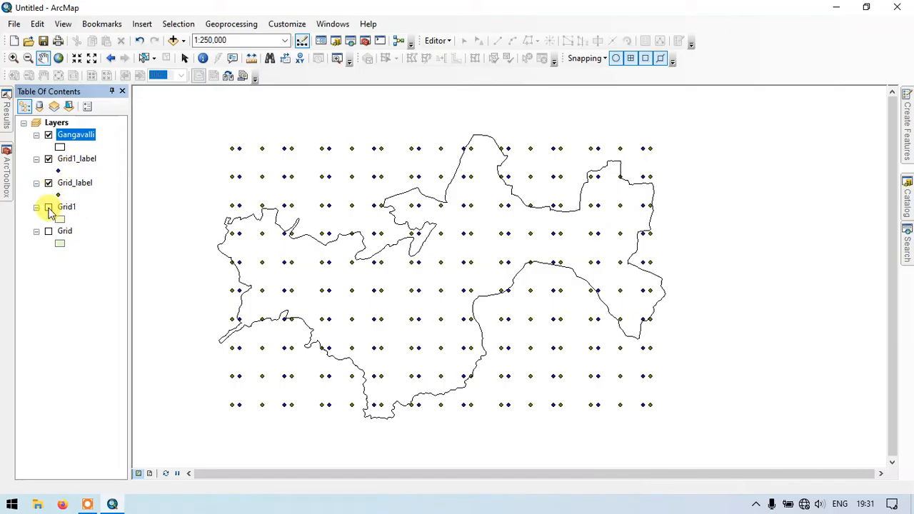
{"action": "left_click", "coordinate": [49, 206]}
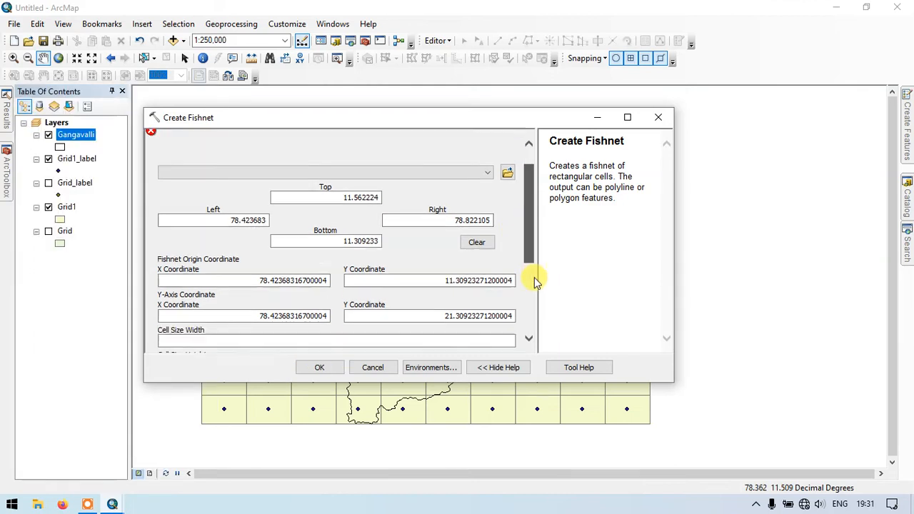
- Enter 10 rows and 15 columns in Create Fishnet and close the dialog
{"action": "scroll", "scroll_direction": "down", "scroll_amount": 3}
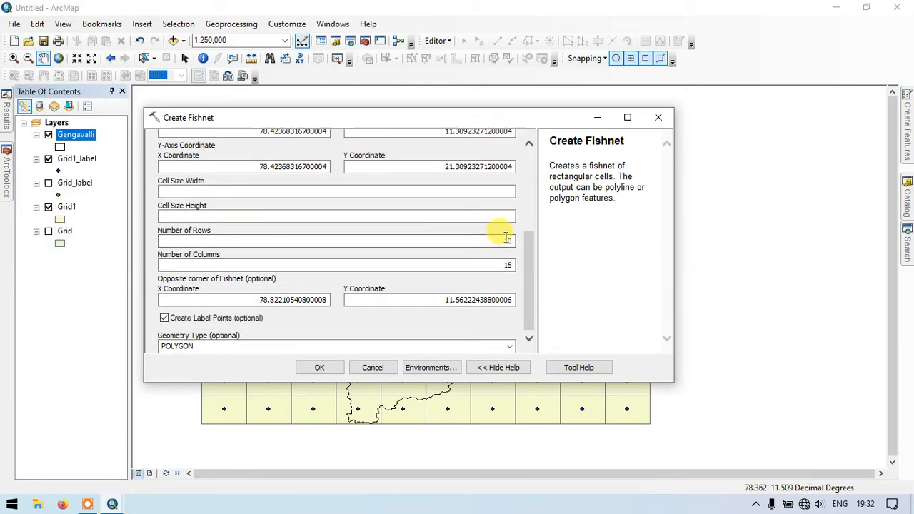
{"action": "type", "text": "10"}
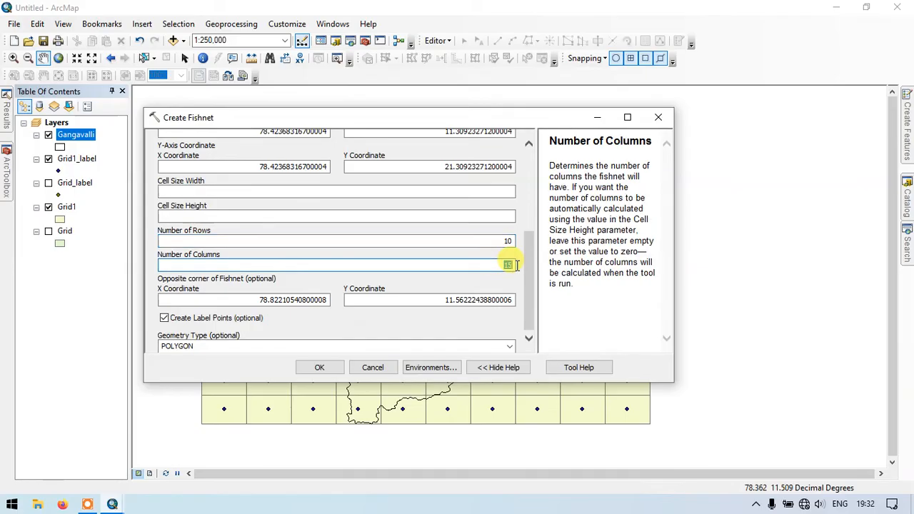
{"action": "type", "text": "15"}
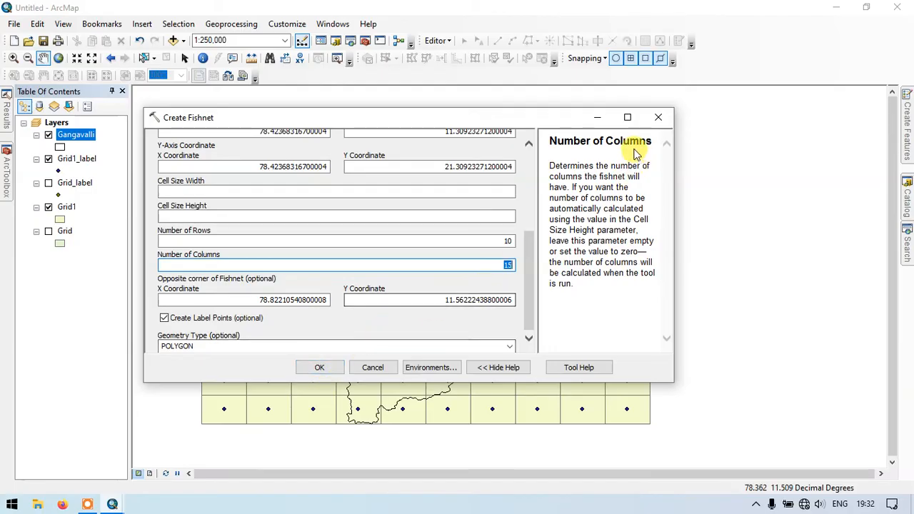
{"action": "left_click", "coordinate": [320, 367]}
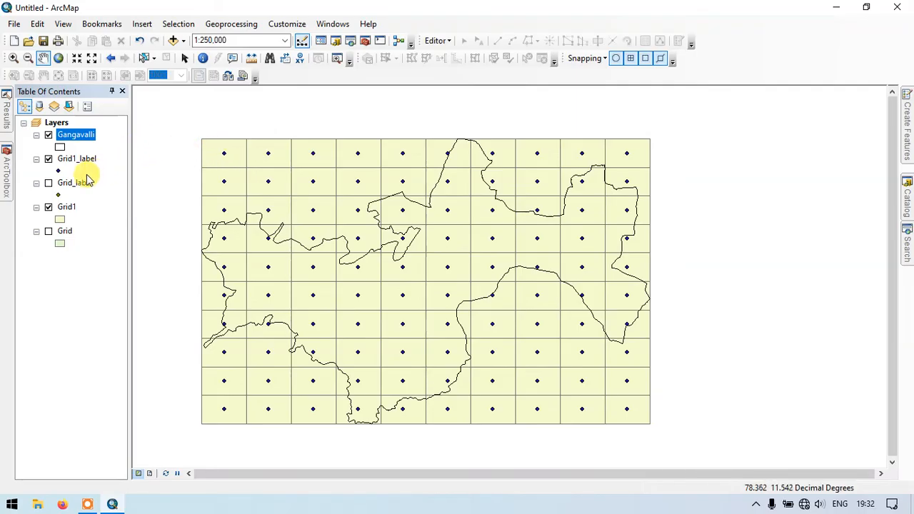
- Hide Grid1 and Grid1_label so only Grid shows under the Gangavalli outline
{"action": "left_click", "coordinate": [49, 205]}
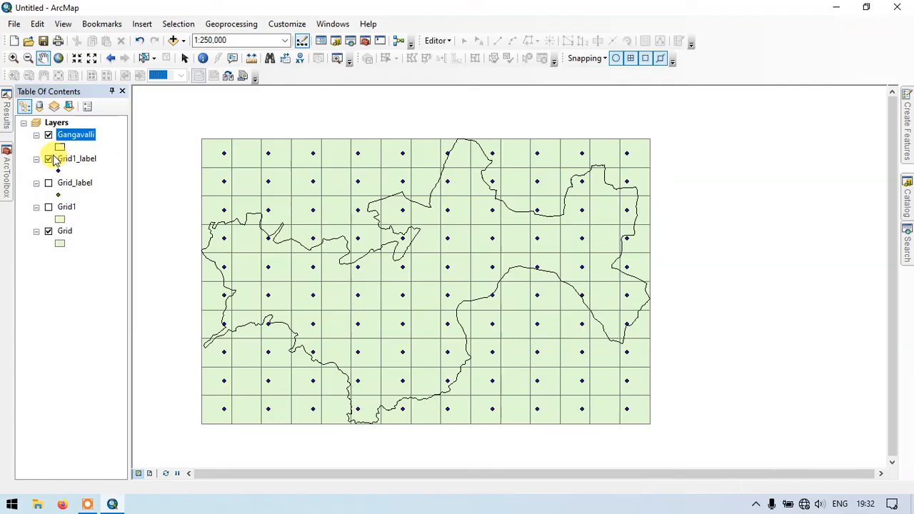
{"action": "left_click", "coordinate": [49, 157]}
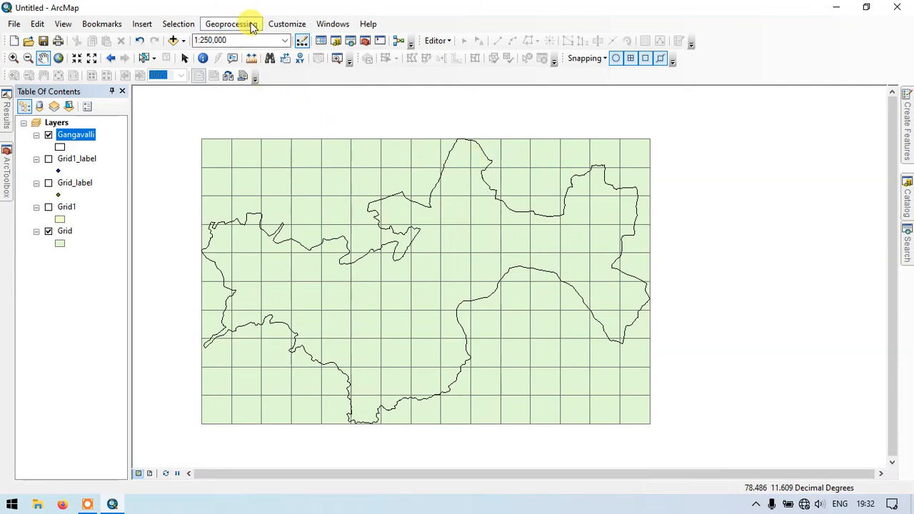
- Start the Clip geoprocessing tool with Grid as the input features
{"action": "left_click", "coordinate": [228, 22]}
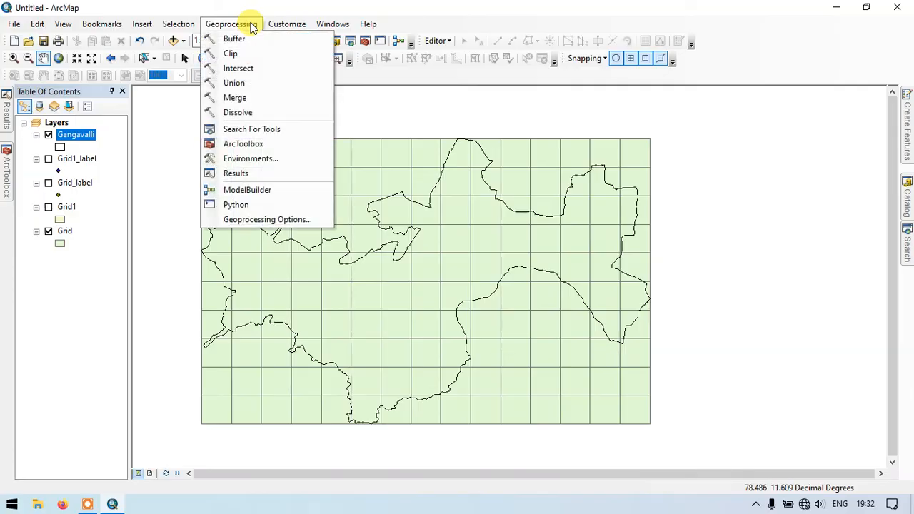
{"action": "left_click", "coordinate": [230, 53]}
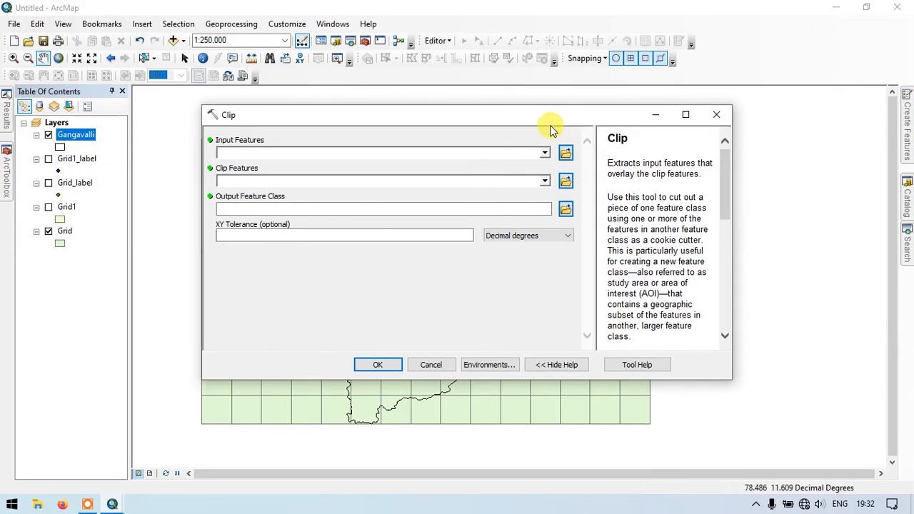
{"action": "left_click", "coordinate": [544, 151]}
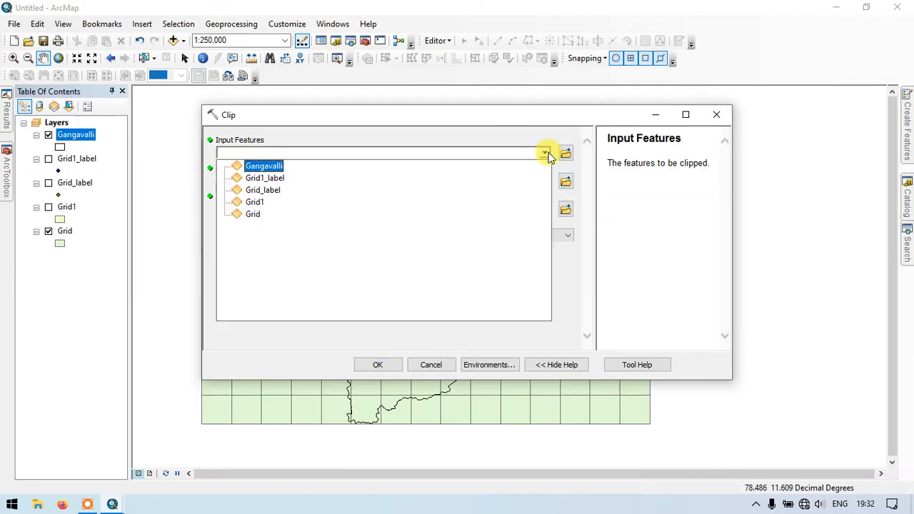
{"action": "left_click", "coordinate": [263, 190]}
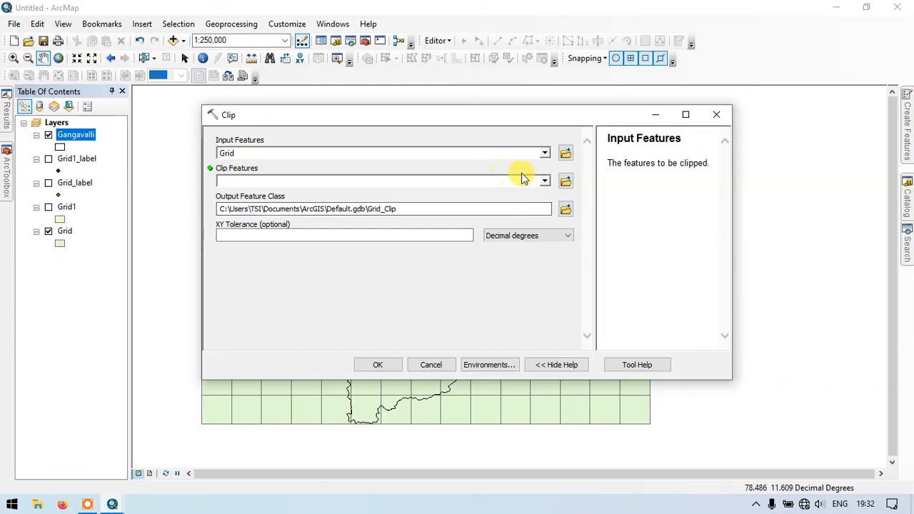
- Clip Grid by the Gangavalli boundary into the default Grid_Clip output
{"action": "left_click", "coordinate": [544, 180]}
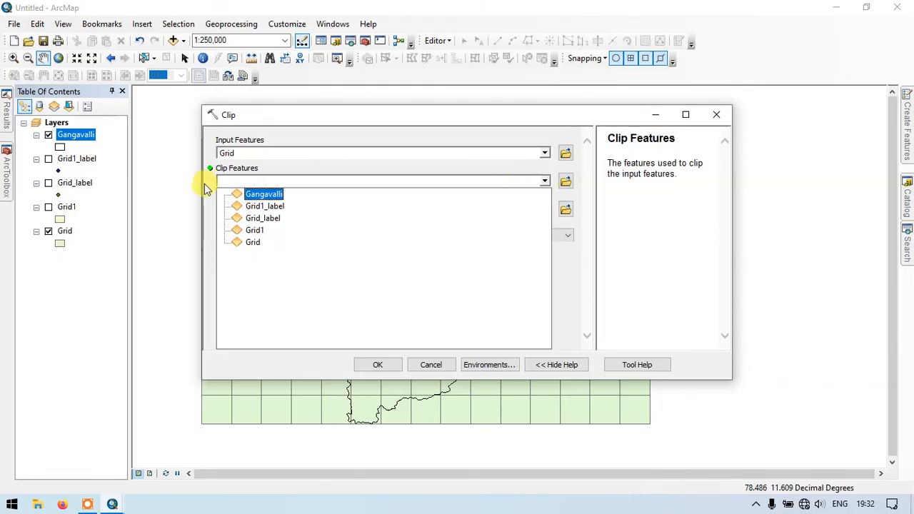
{"action": "left_click", "coordinate": [262, 194]}
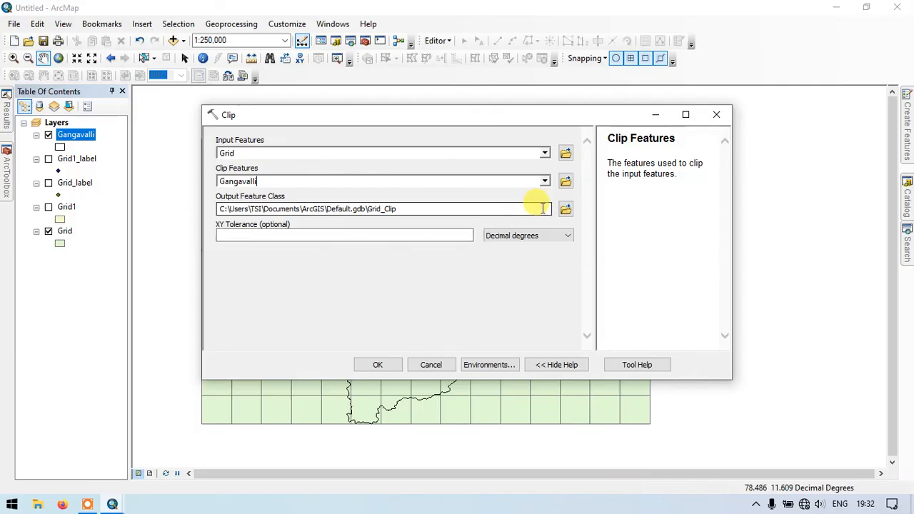
{"action": "left_click", "coordinate": [383, 208]}
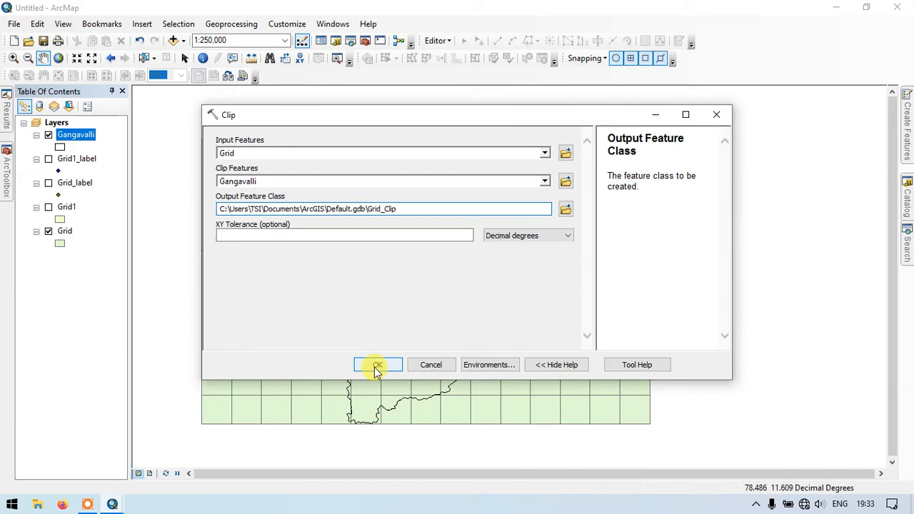
{"action": "left_click", "coordinate": [377, 364]}
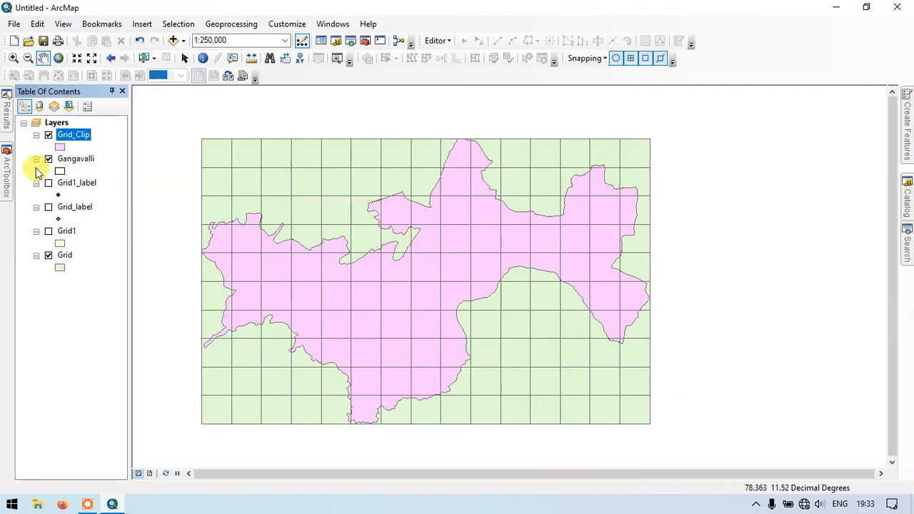
- Hide the Grid and Gangavalli layers and pan the Grid_Clip cells rightward
{"action": "left_click", "coordinate": [48, 159]}
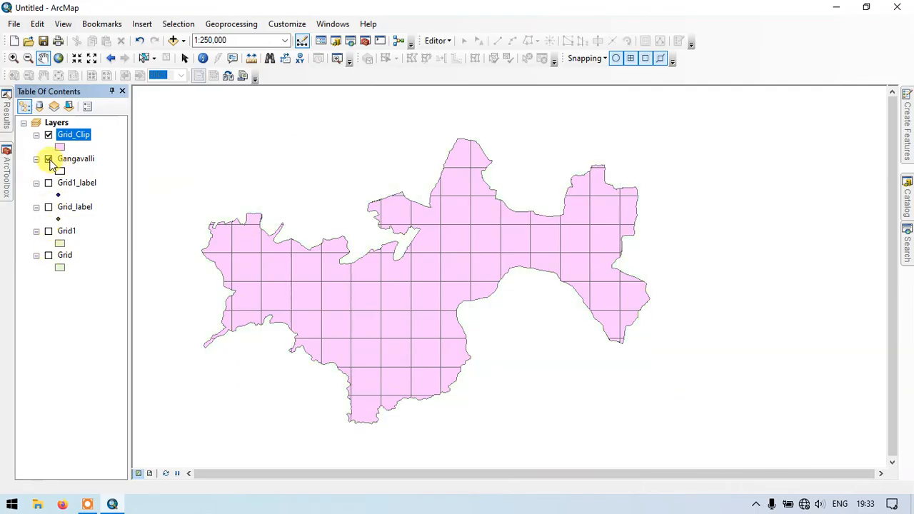
{"action": "left_click", "coordinate": [48, 158]}
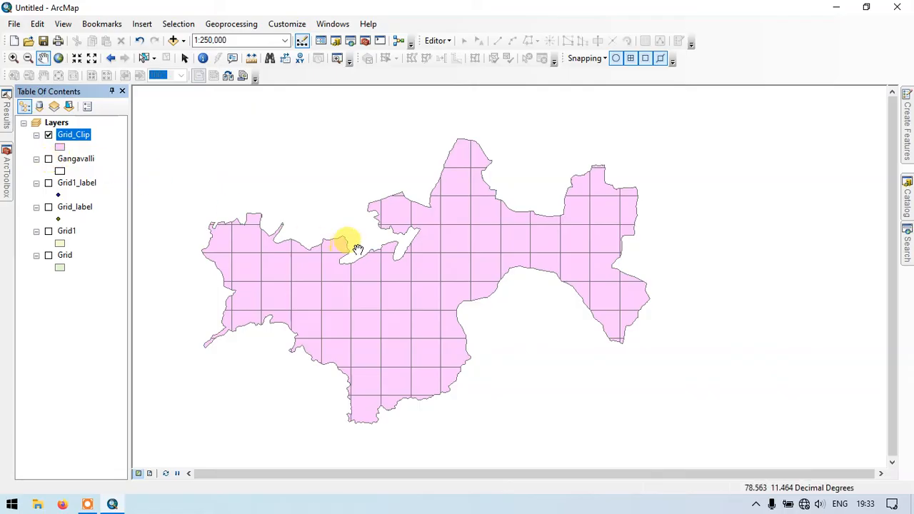
{"action": "mouse_move", "coordinate": [450, 231]}
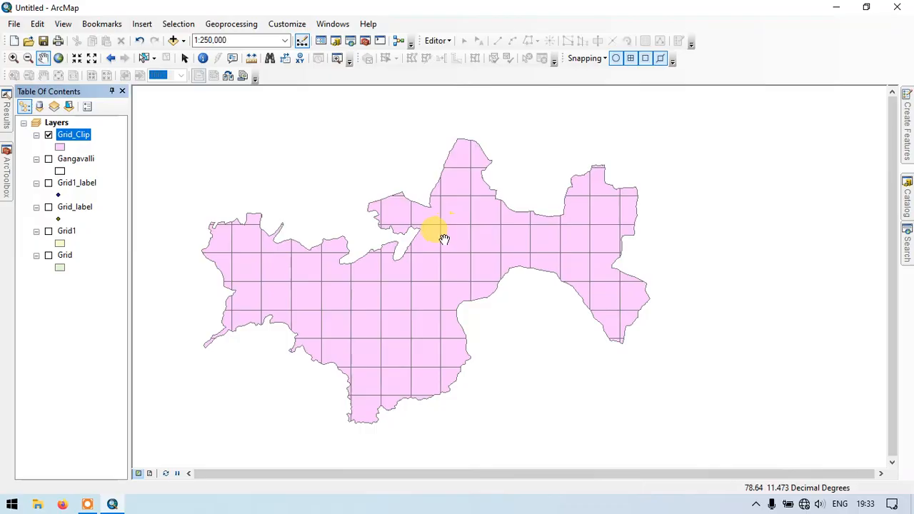
{"action": "left_click_drag", "start_coordinate": [443, 240], "coordinate": [503, 243]}
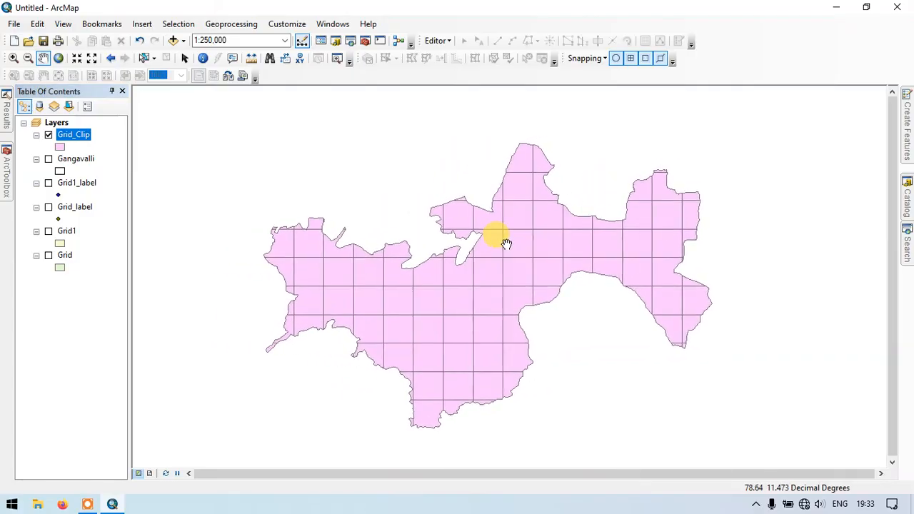